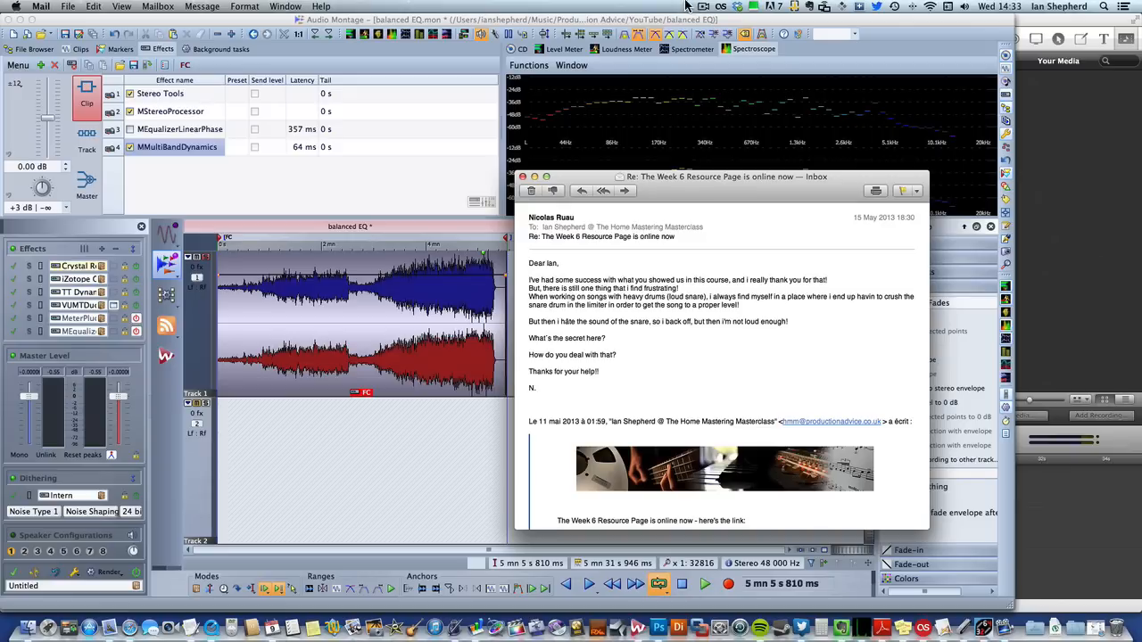
Bring the WaveLab mastering session to the front over the email window.
click(521, 177)
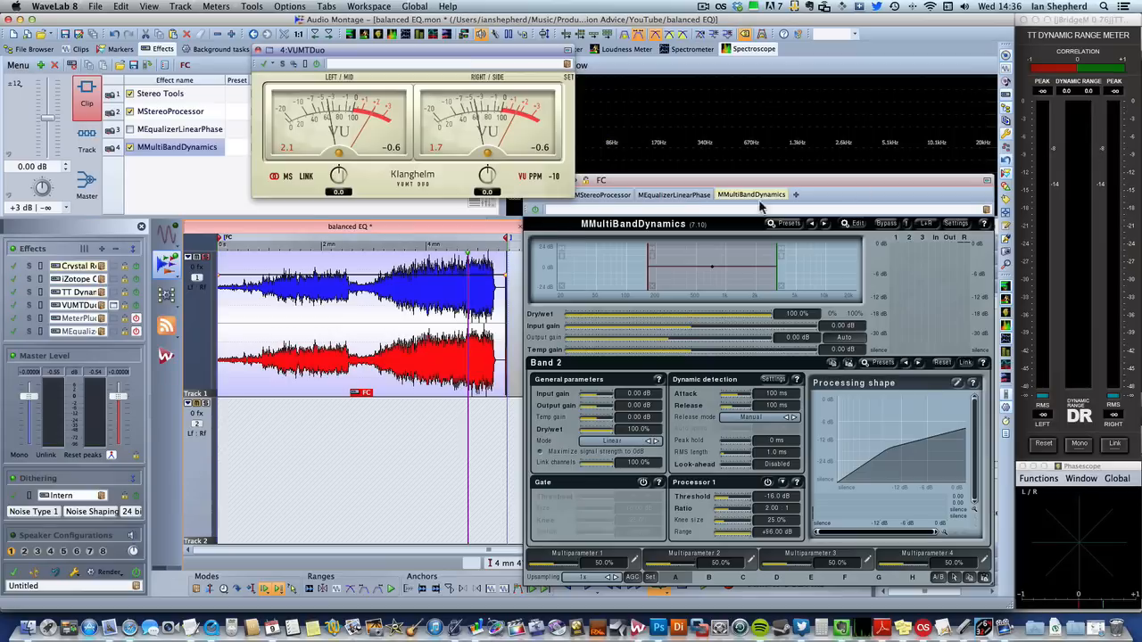
mouse_move(542, 239)
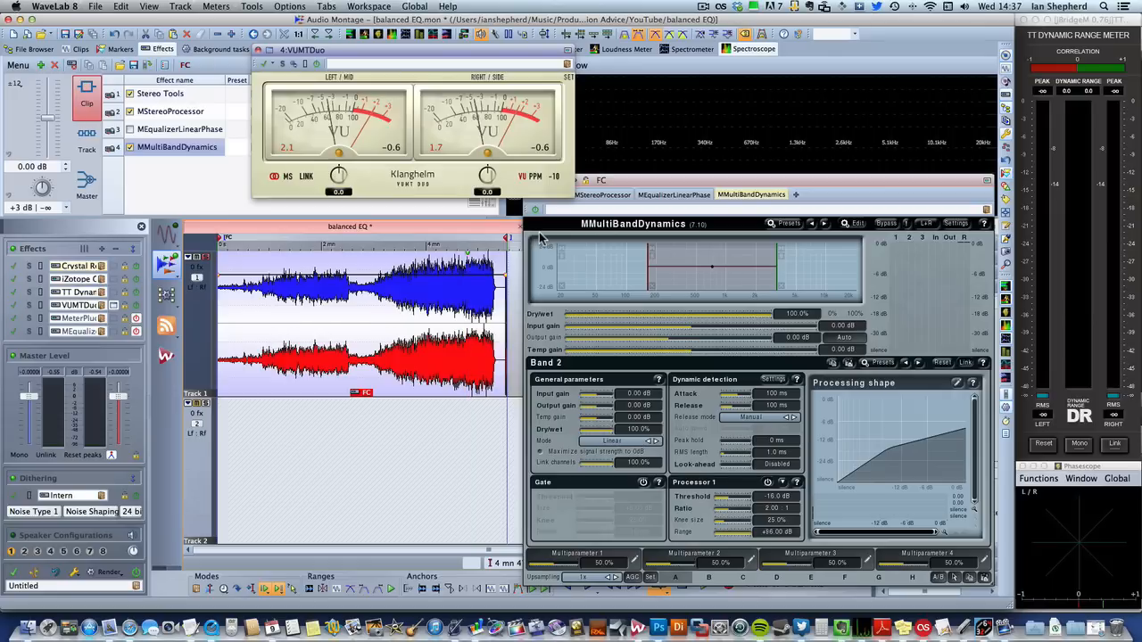
click(175, 146)
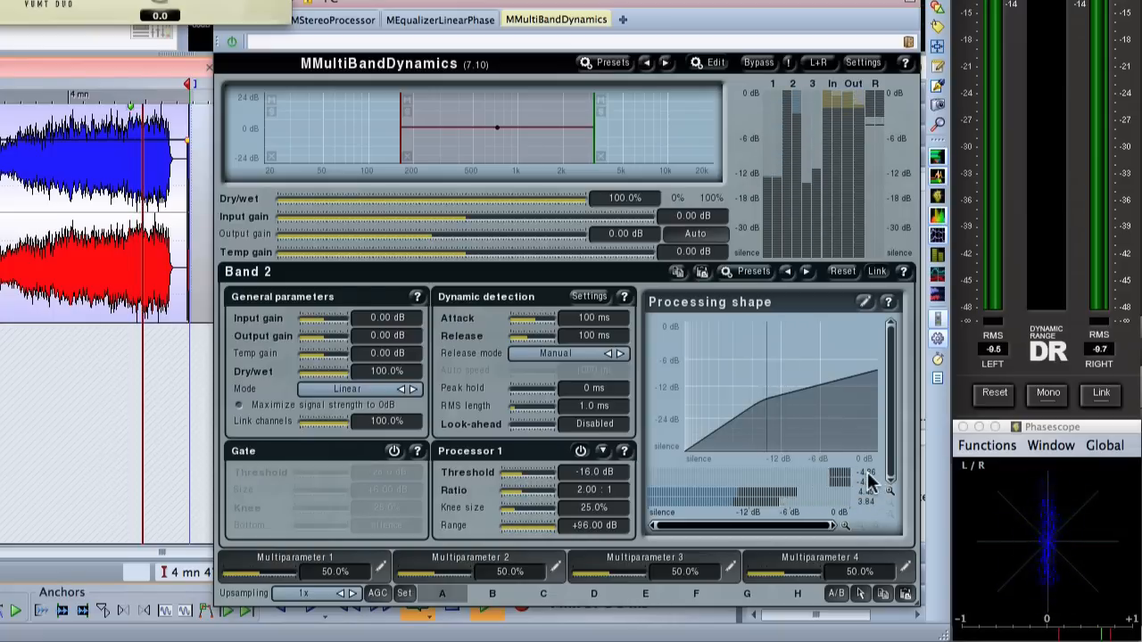
mouse_move(491, 161)
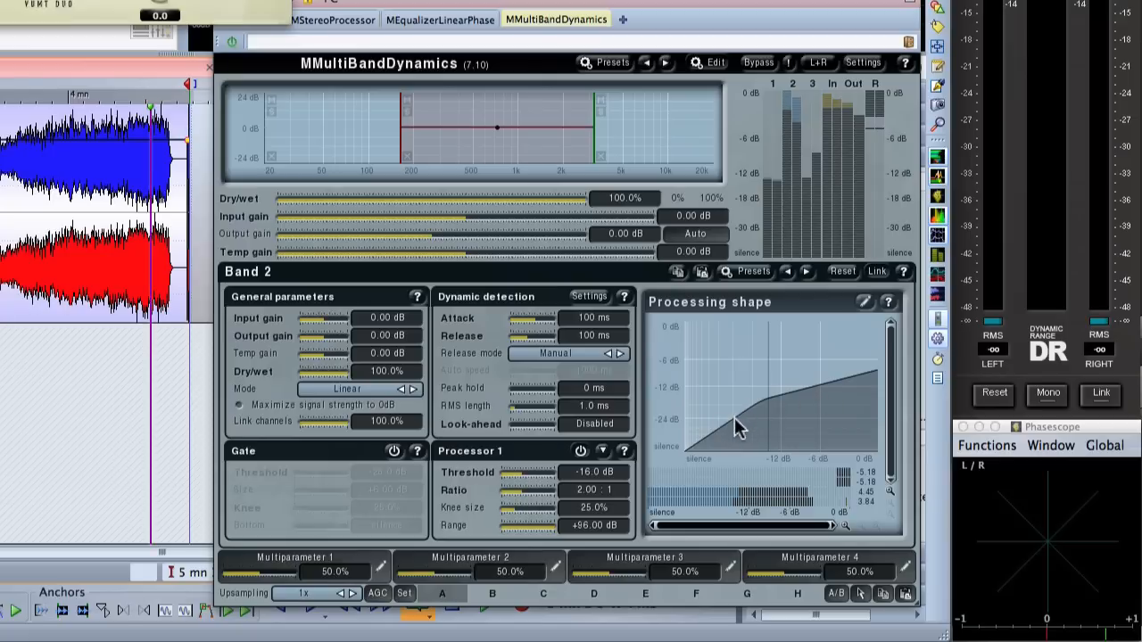
mouse_move(782, 410)
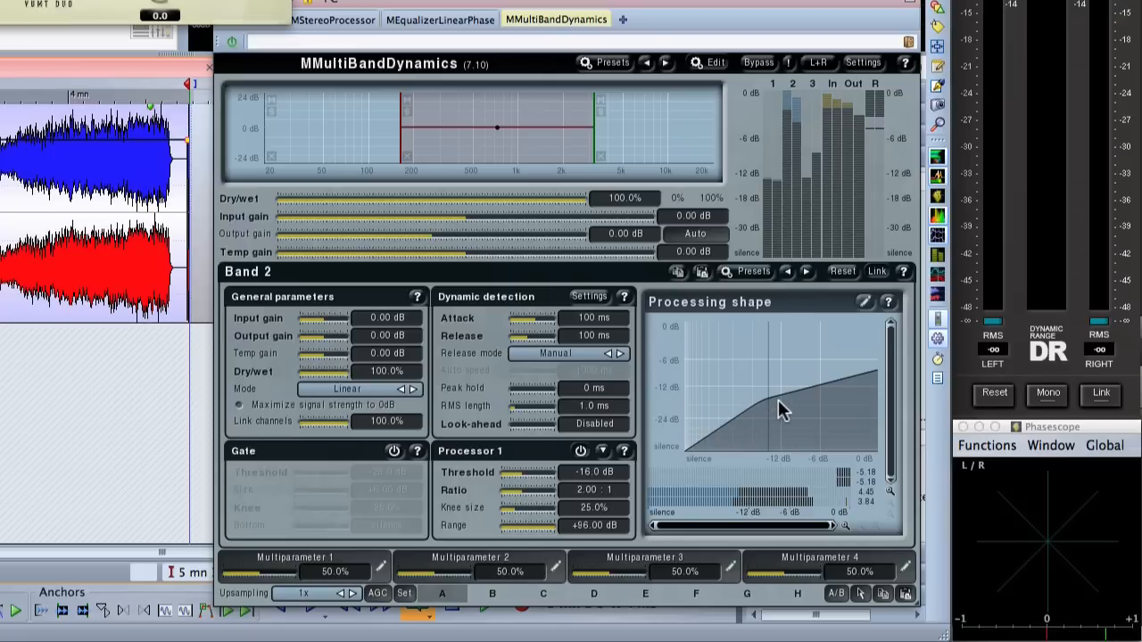
mouse_move(748, 425)
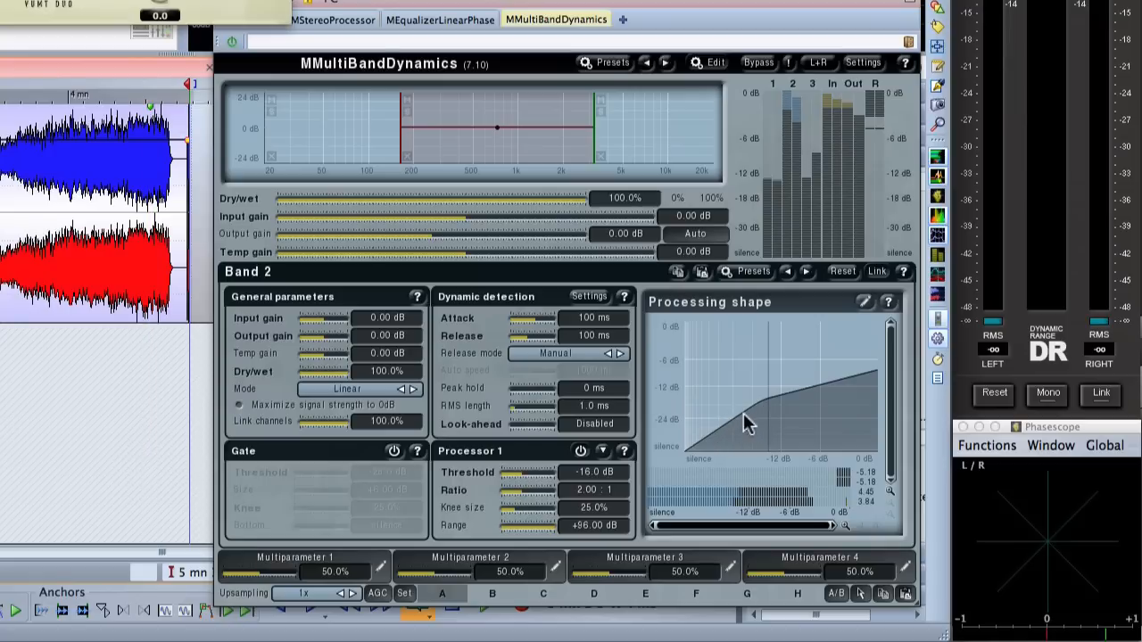
mouse_move(714, 437)
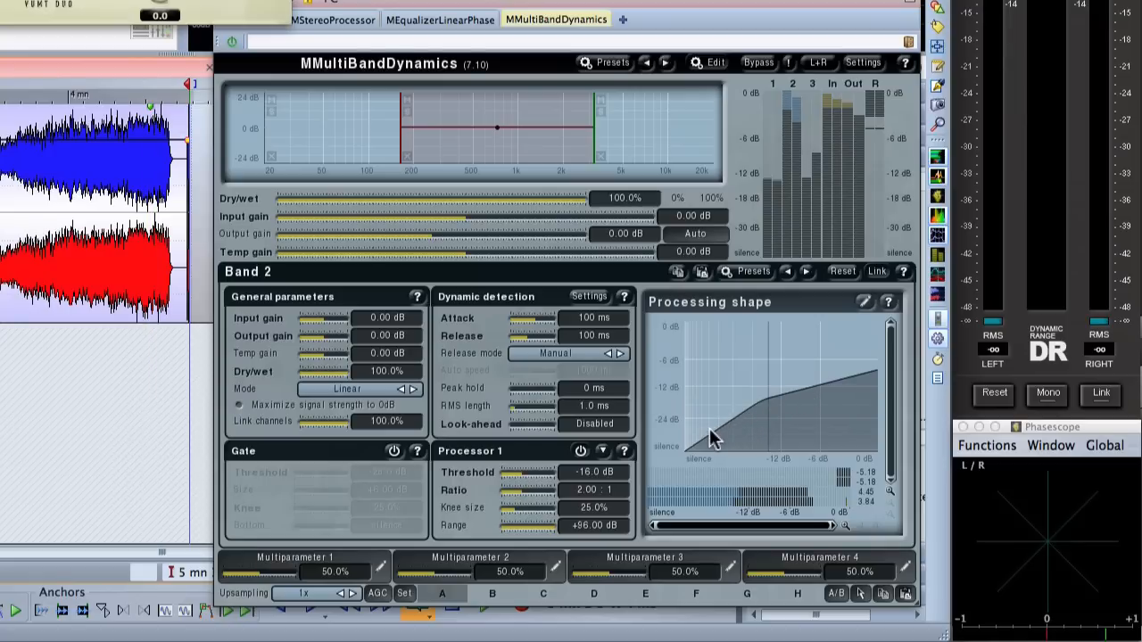
mouse_move(750, 412)
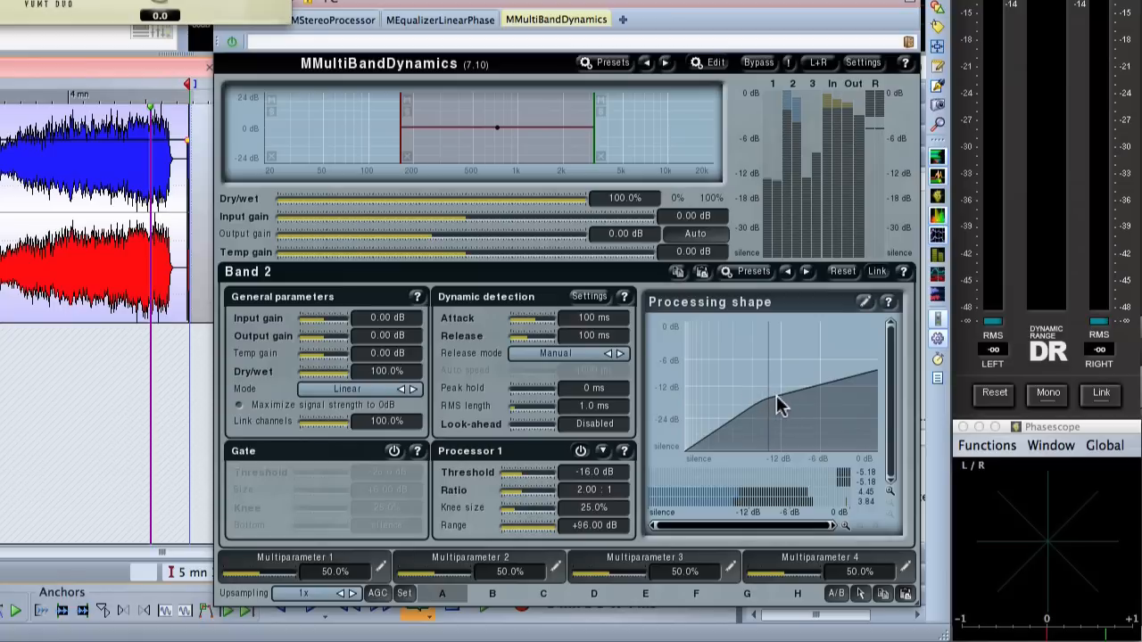
mouse_move(825, 395)
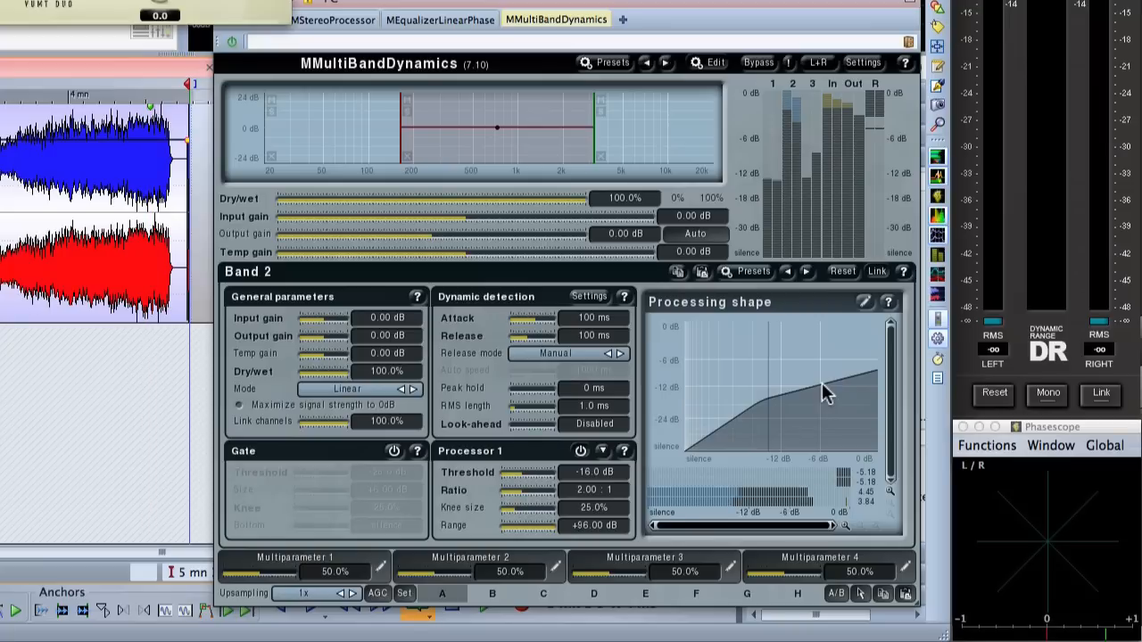
mouse_move(813, 398)
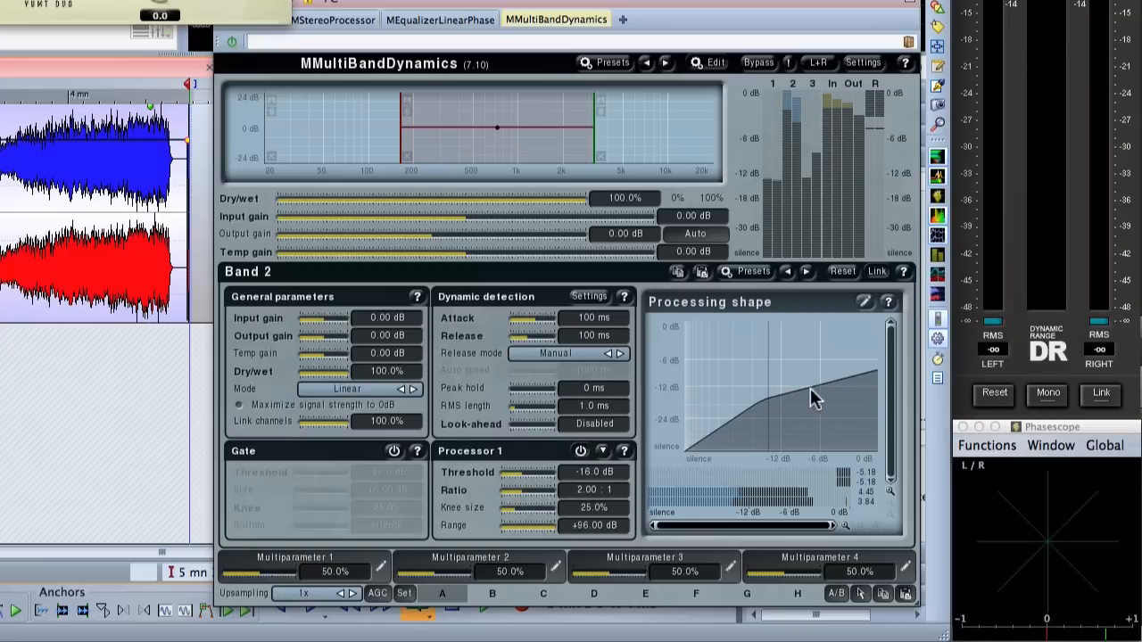
click(146, 112)
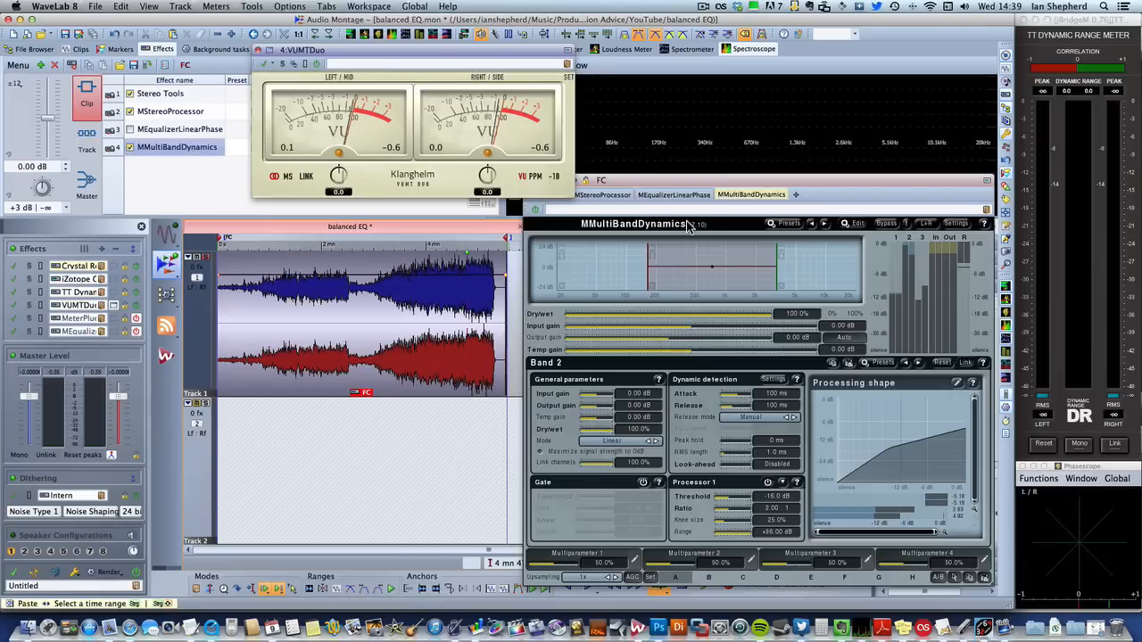
Show the MEqualizerLinearPhase plug-in with its band curve and -2.75 dB output gain.
click(675, 195)
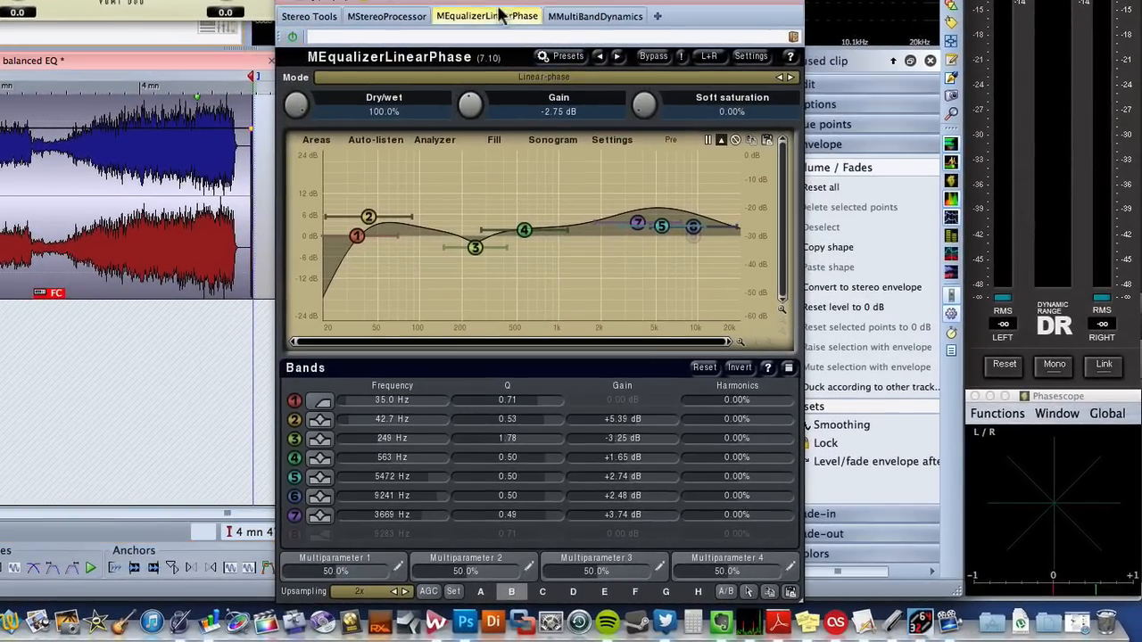
click(595, 15)
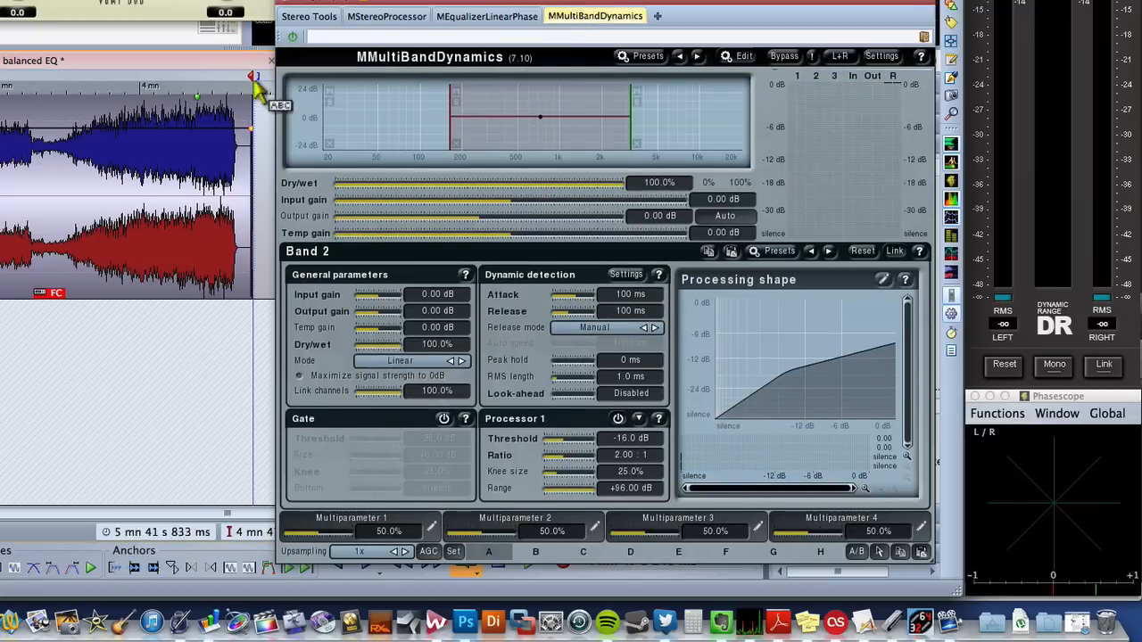
mouse_move(455, 46)
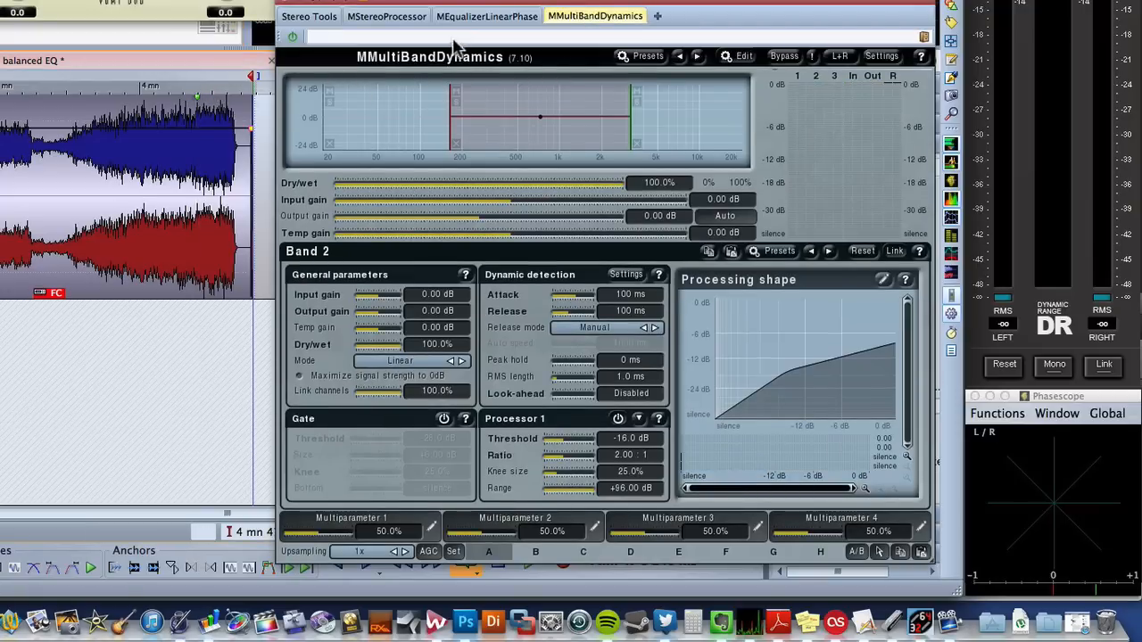
click(485, 16)
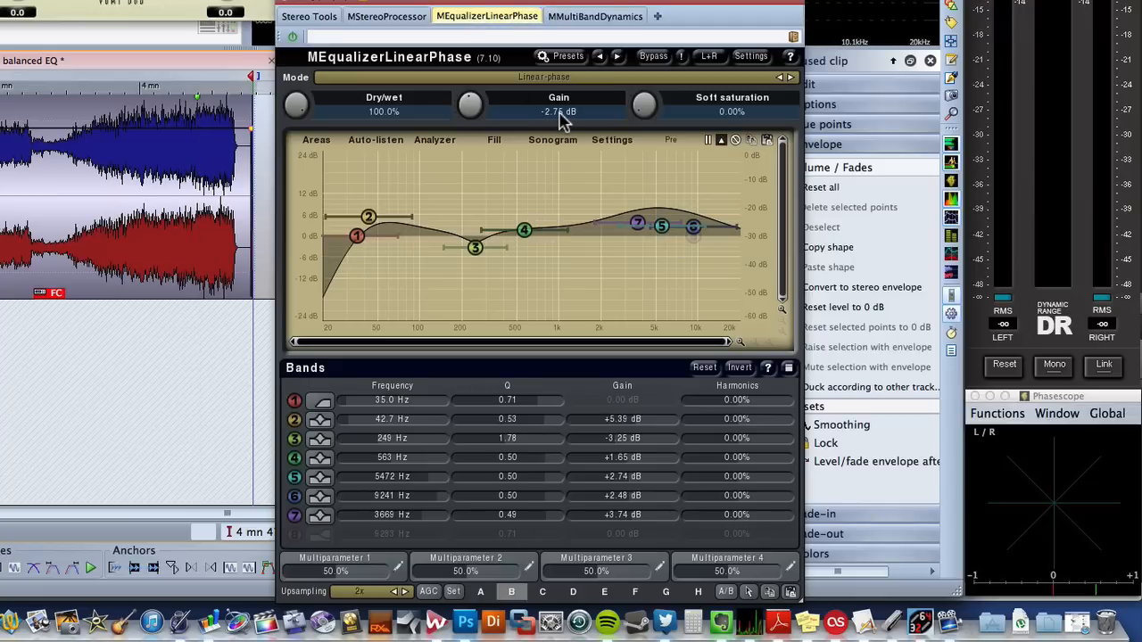
mouse_move(592, 246)
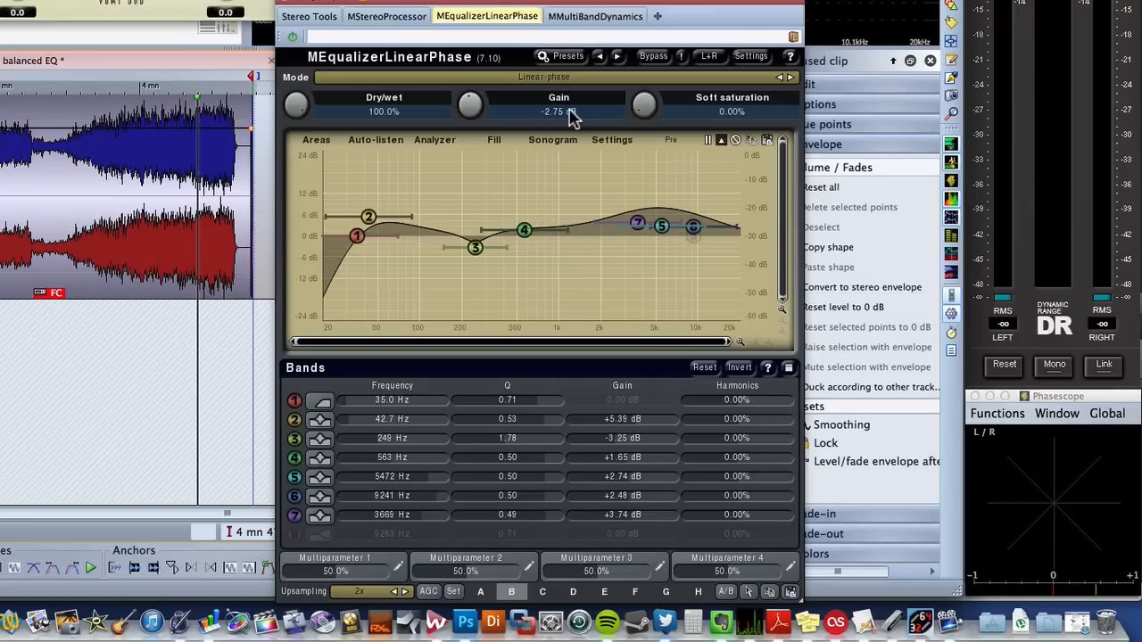
mouse_move(453, 177)
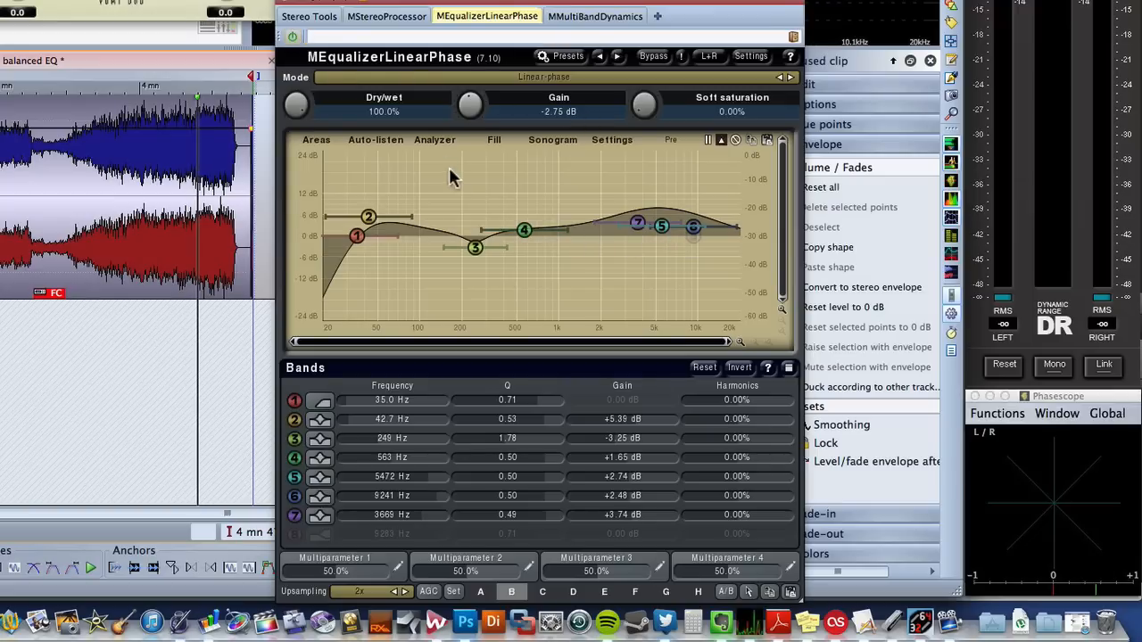
mouse_move(461, 197)
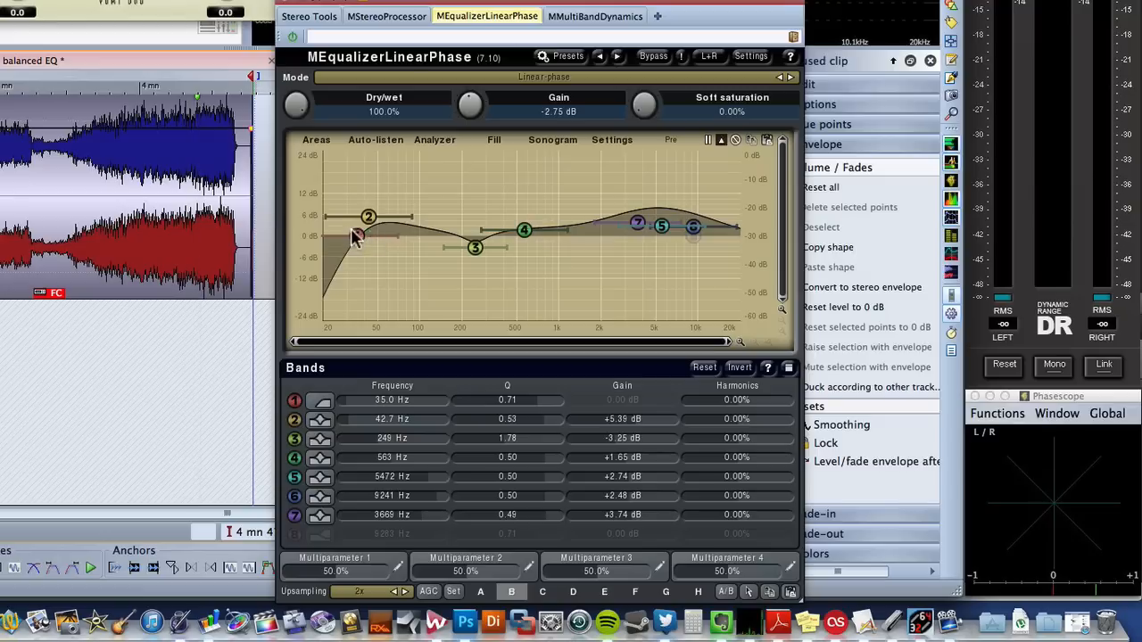
mouse_move(639, 239)
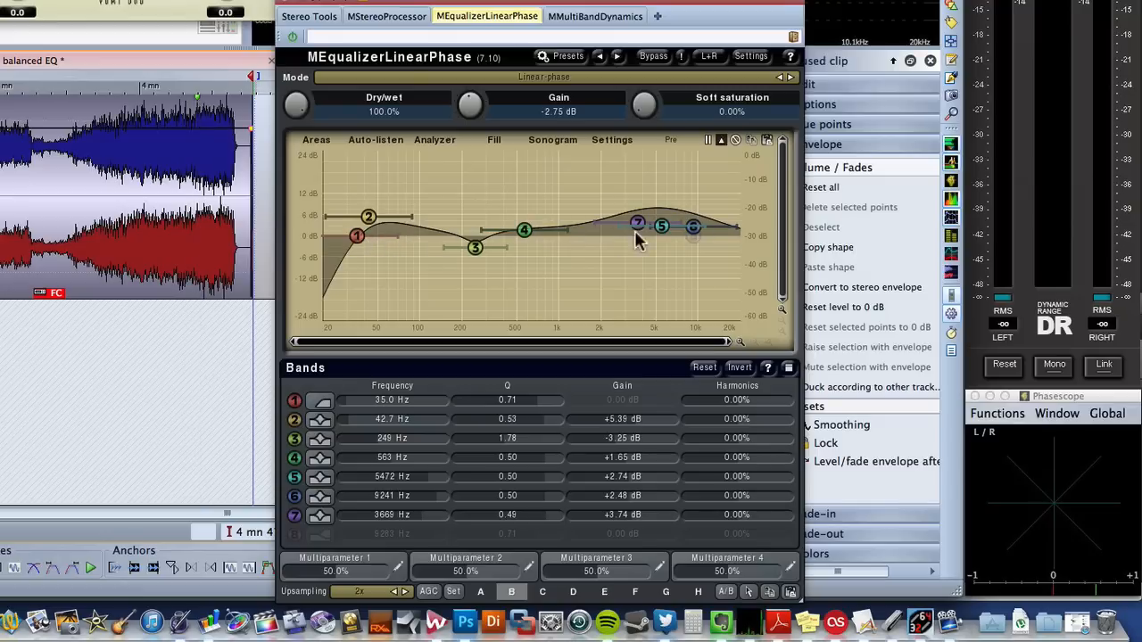
mouse_move(668, 243)
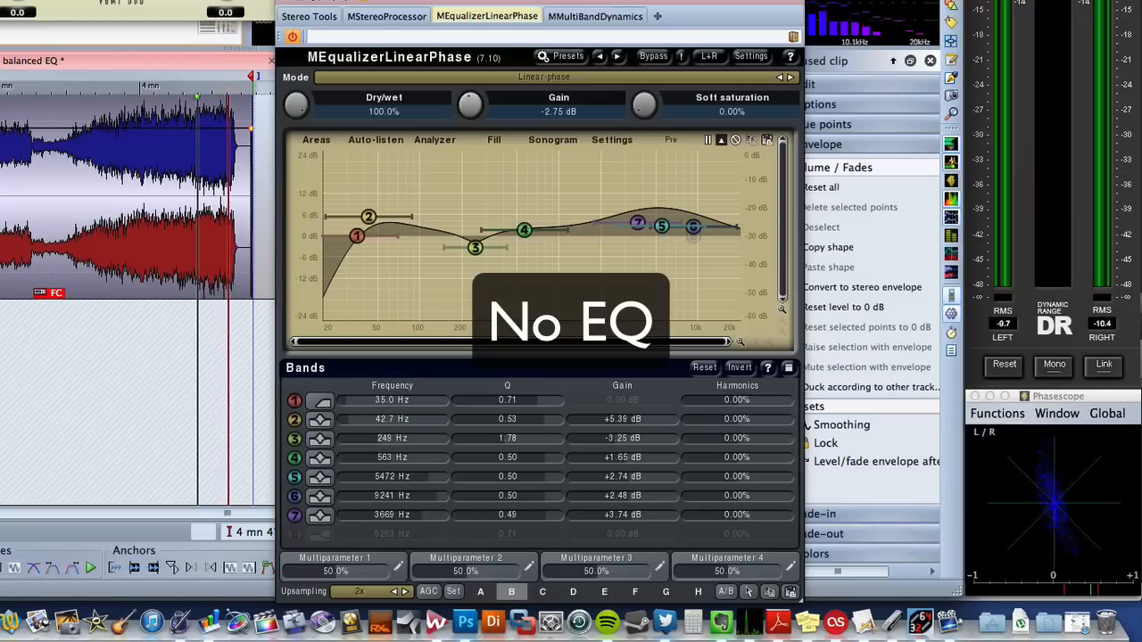
Bring the MMultiBandDynamics compressor back up for the no-EQ comparison.
click(594, 16)
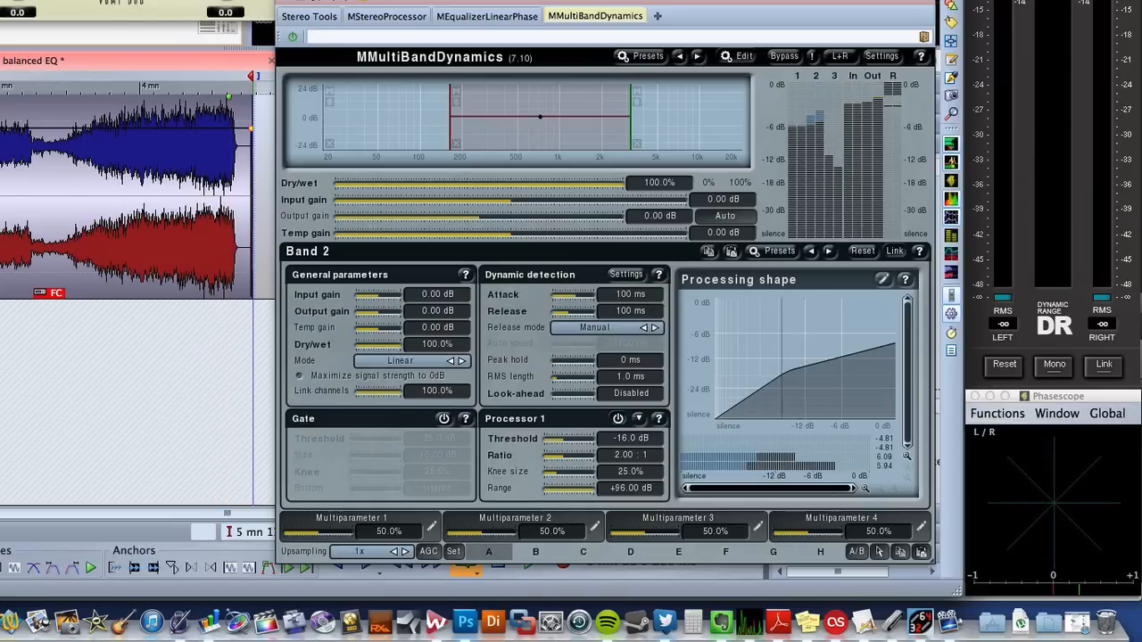
mouse_move(764, 357)
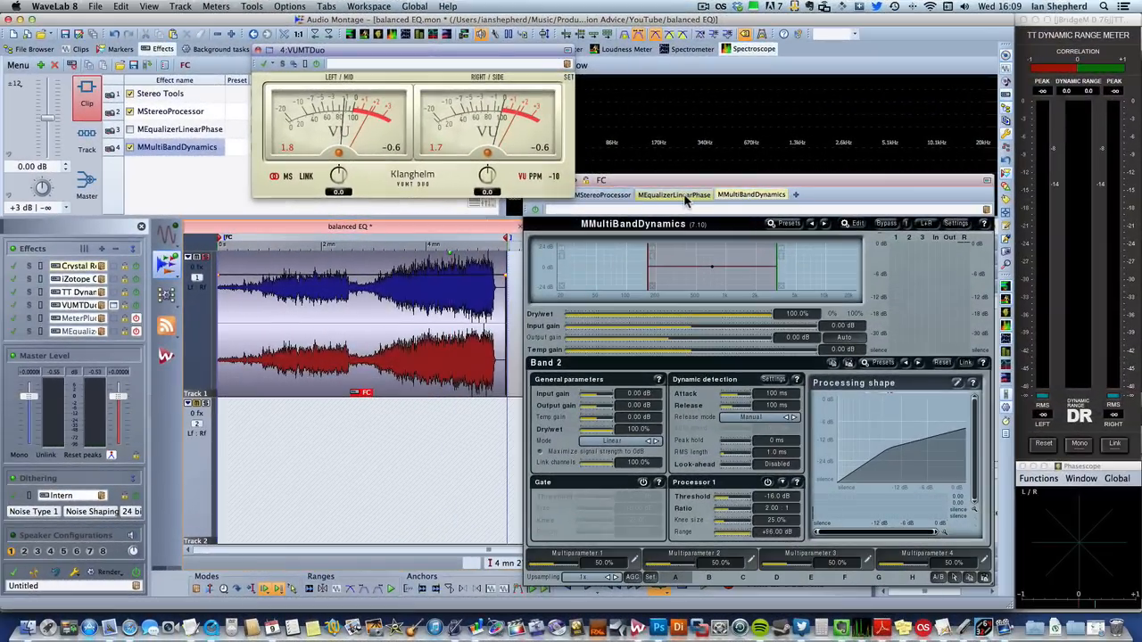
Return to the linear-phase EQ and review the 249 Hz band cut by 3.25 dB.
click(672, 195)
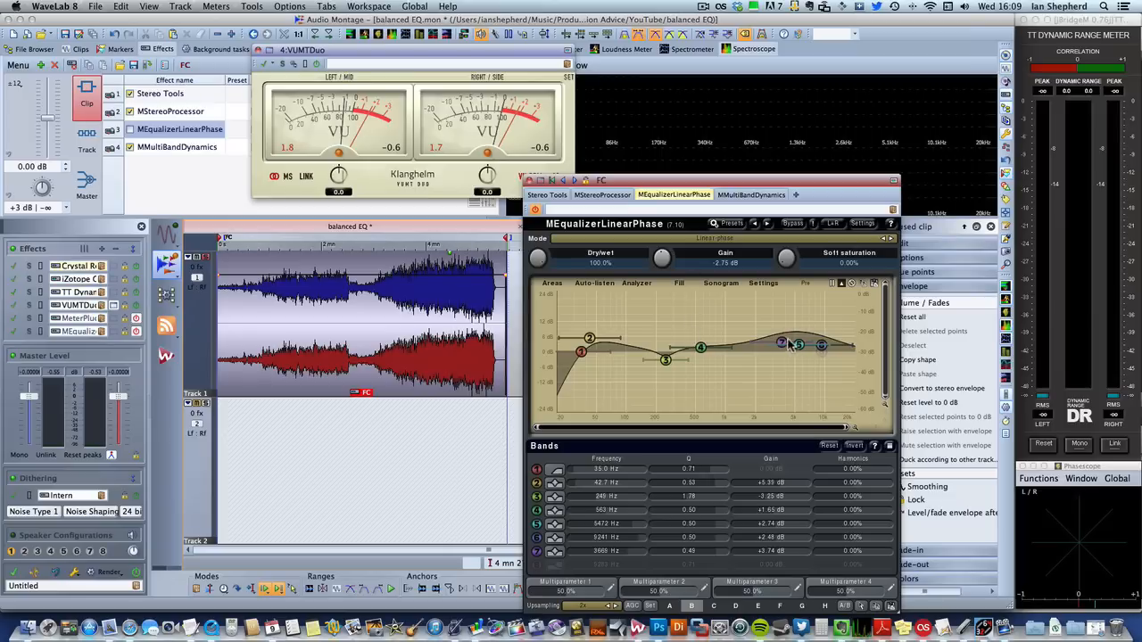
mouse_move(801, 339)
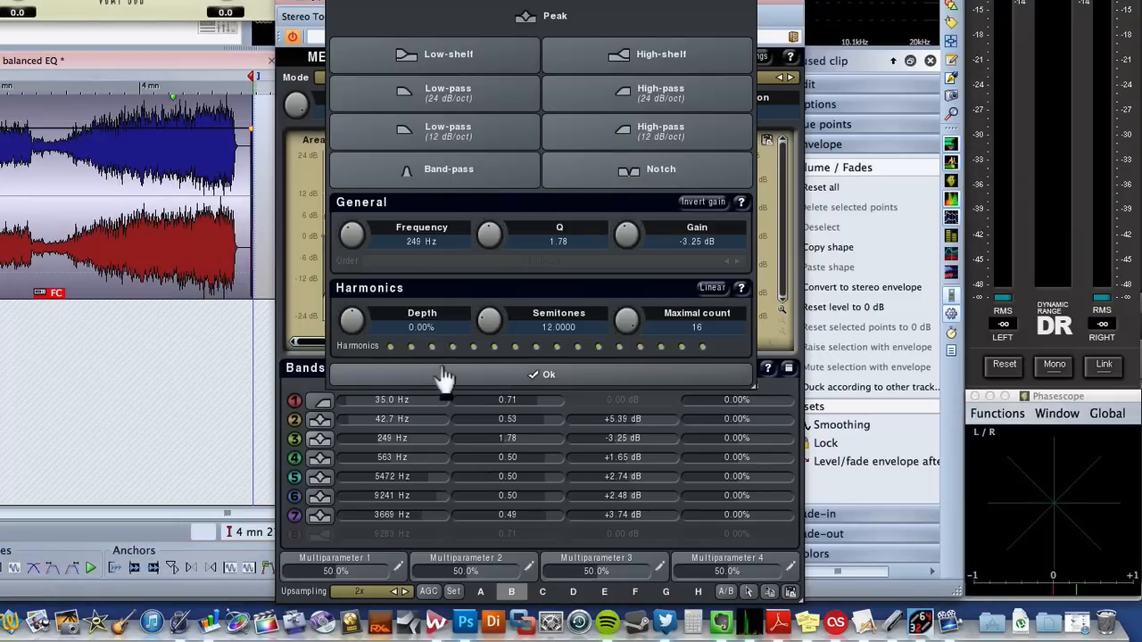
click(550, 375)
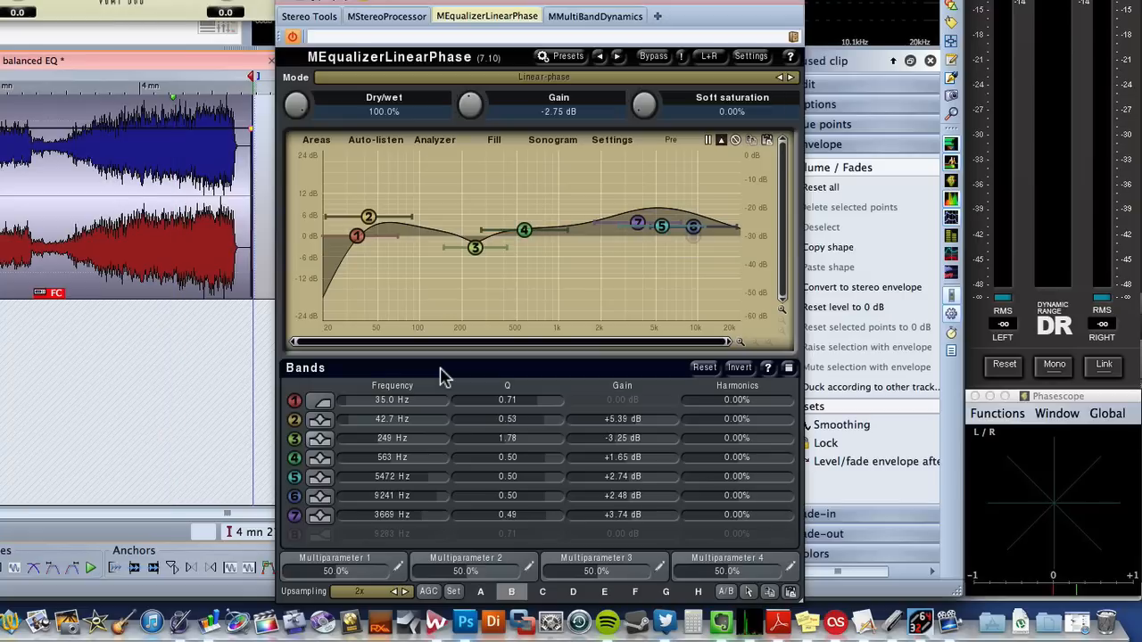